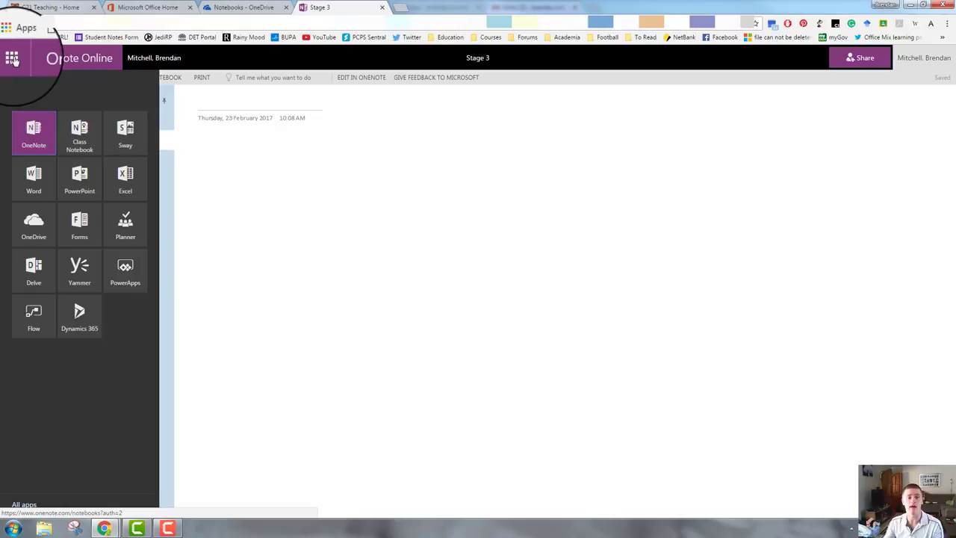
Close the Office app launcher list to show the Stage 3 notebook's Untitled Page
{"action": "left_click", "coordinate": [17, 58]}
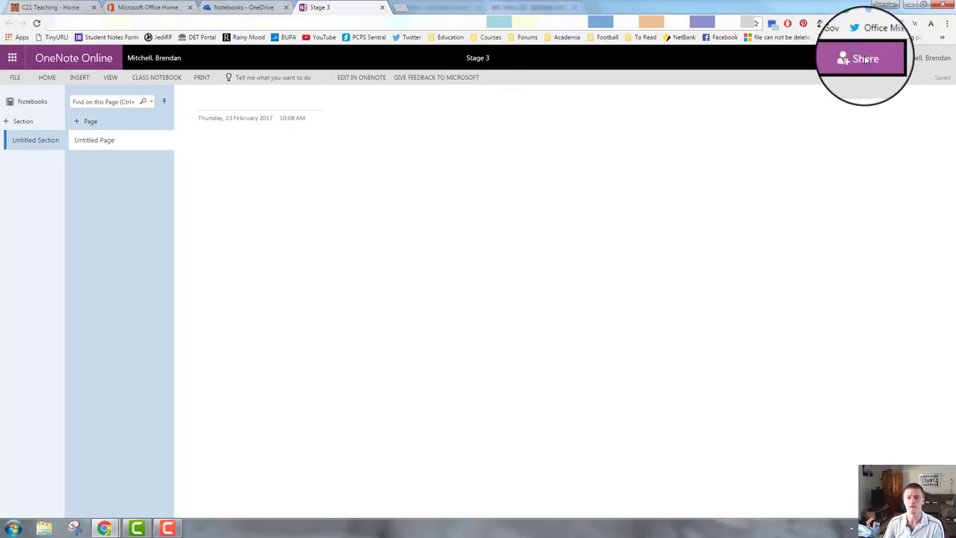
{"action": "left_click", "coordinate": [861, 59]}
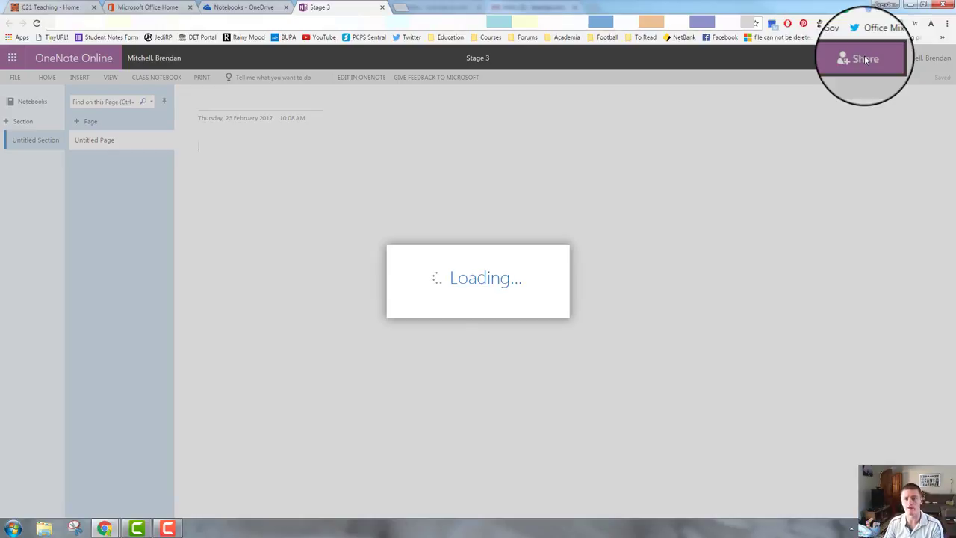
{"action": "left_click", "coordinate": [864, 59]}
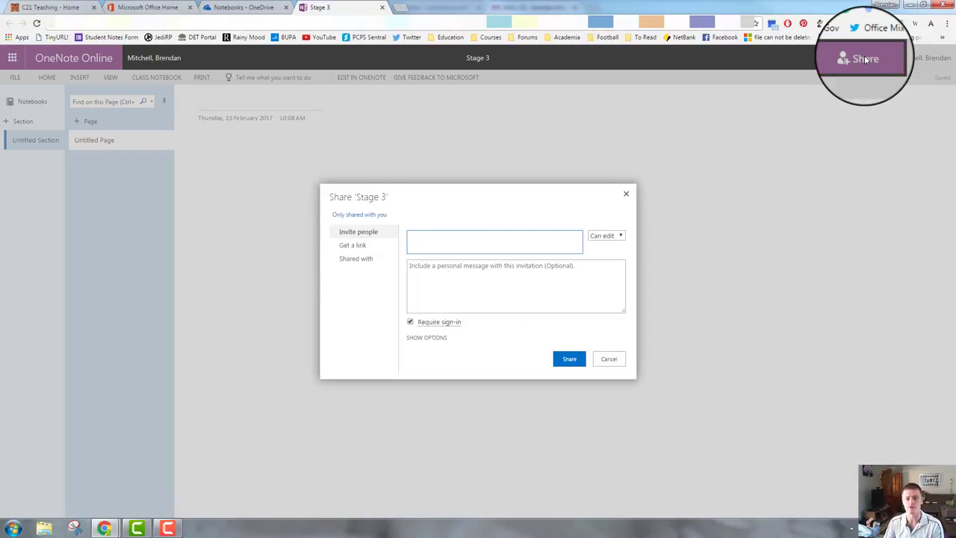
{"action": "left_click", "coordinate": [494, 241]}
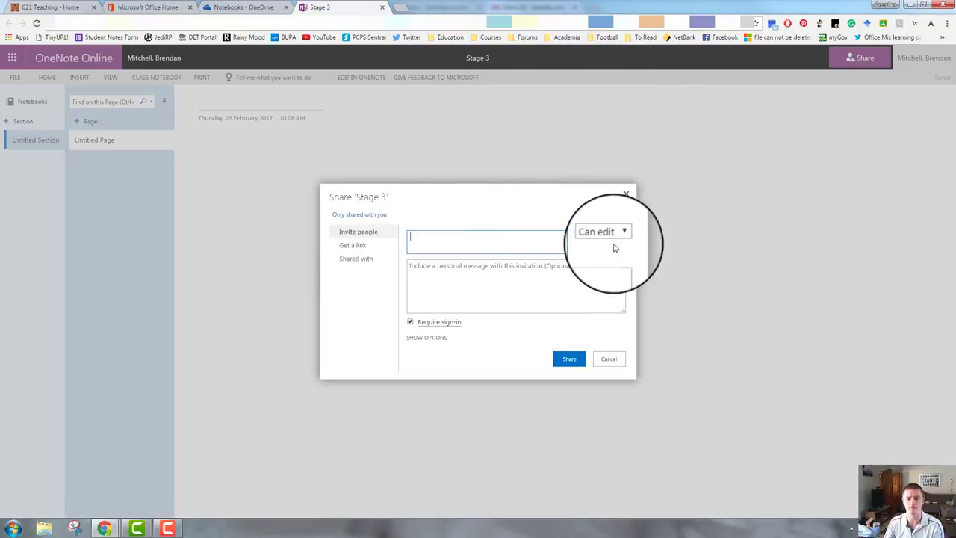
{"action": "left_click", "coordinate": [602, 235]}
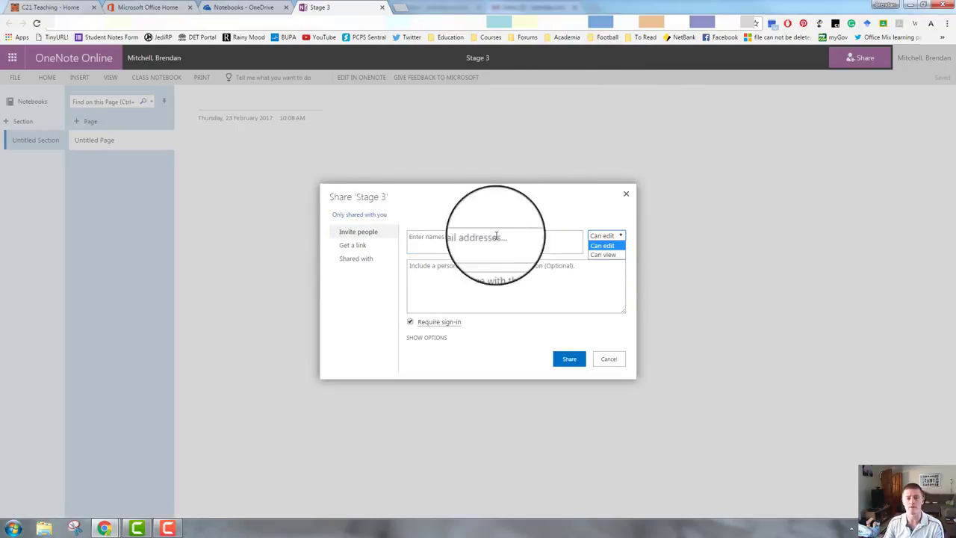
{"action": "left_click", "coordinate": [353, 245]}
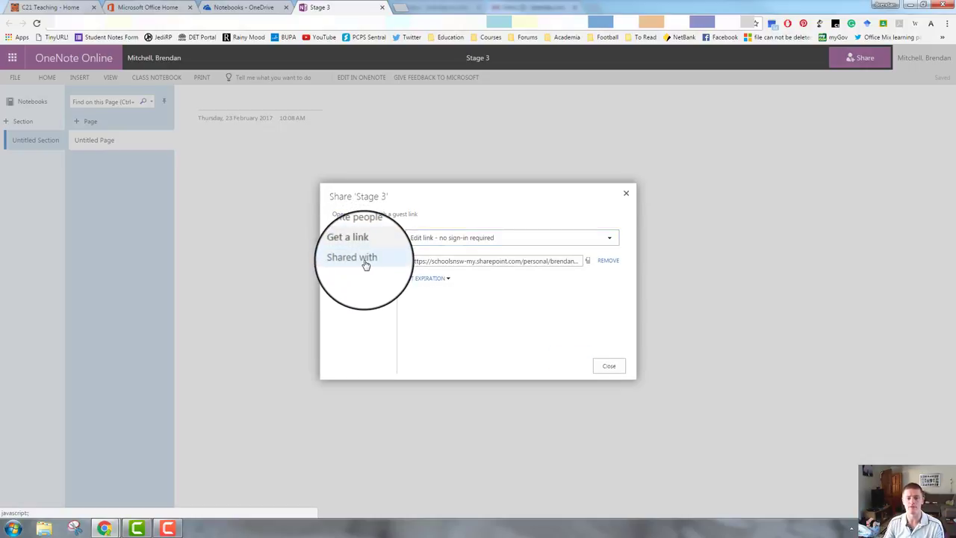
{"action": "left_click", "coordinate": [352, 256]}
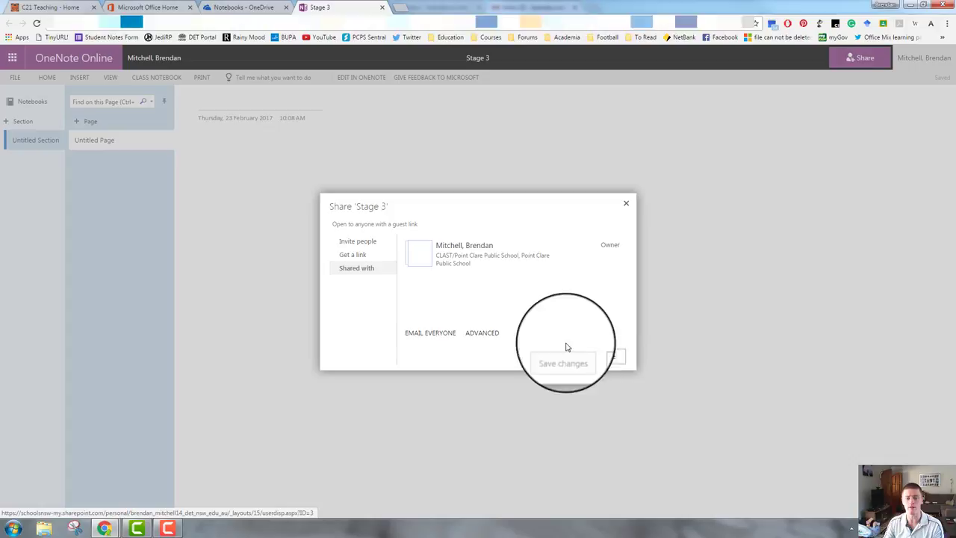
{"action": "left_click", "coordinate": [626, 202]}
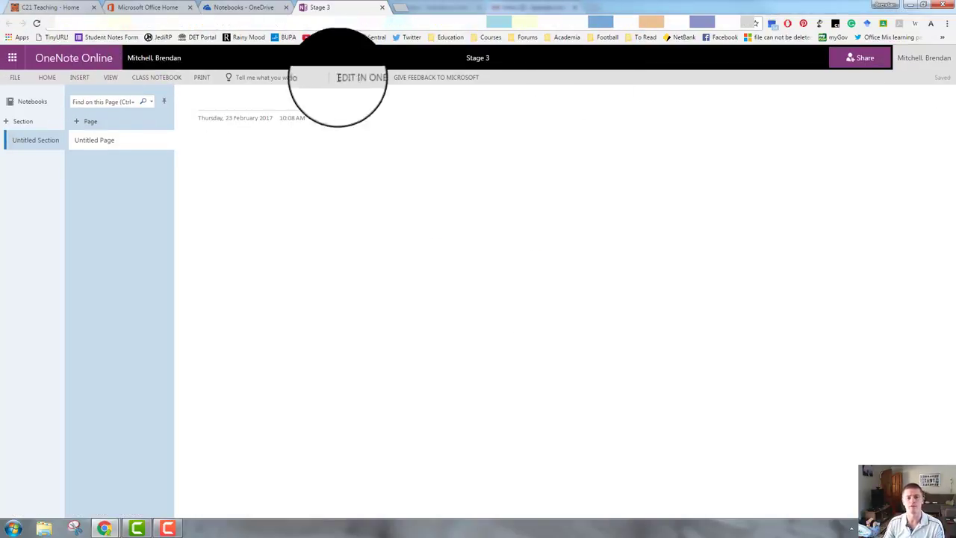
{"action": "mouse_move", "coordinate": [509, 87]}
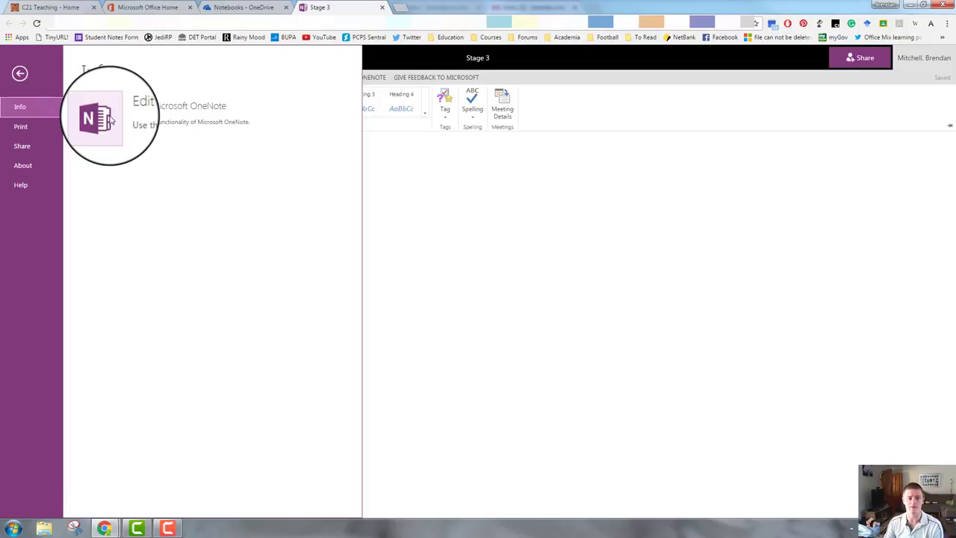
{"action": "mouse_move", "coordinate": [39, 128]}
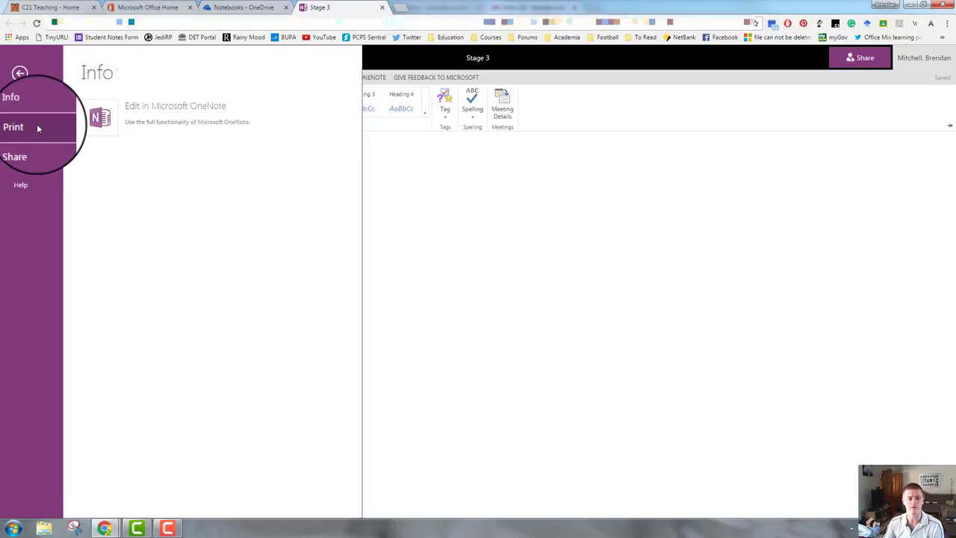
Browse the Print, Share and About file pages, then return to the Stage 3 page
{"action": "left_click", "coordinate": [13, 126]}
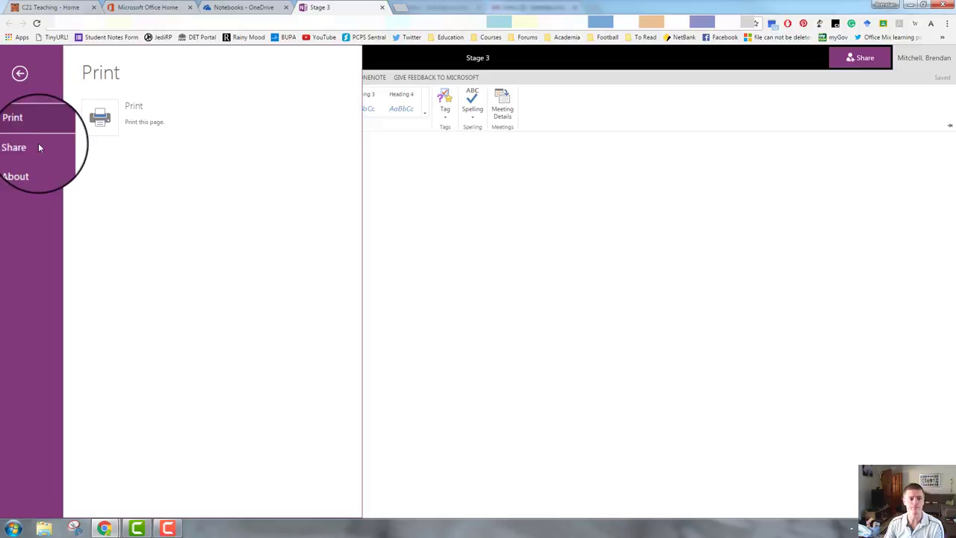
{"action": "left_click", "coordinate": [14, 147]}
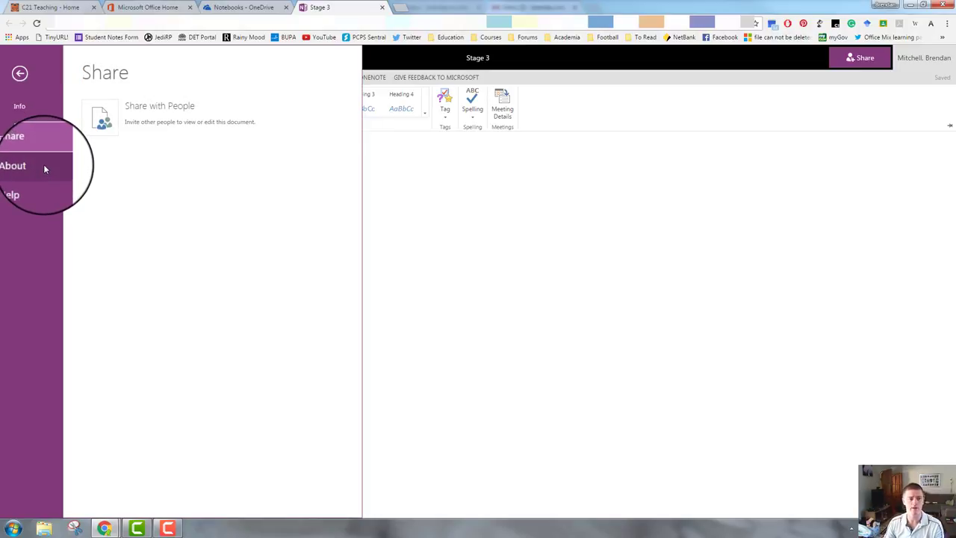
{"action": "left_click", "coordinate": [30, 165]}
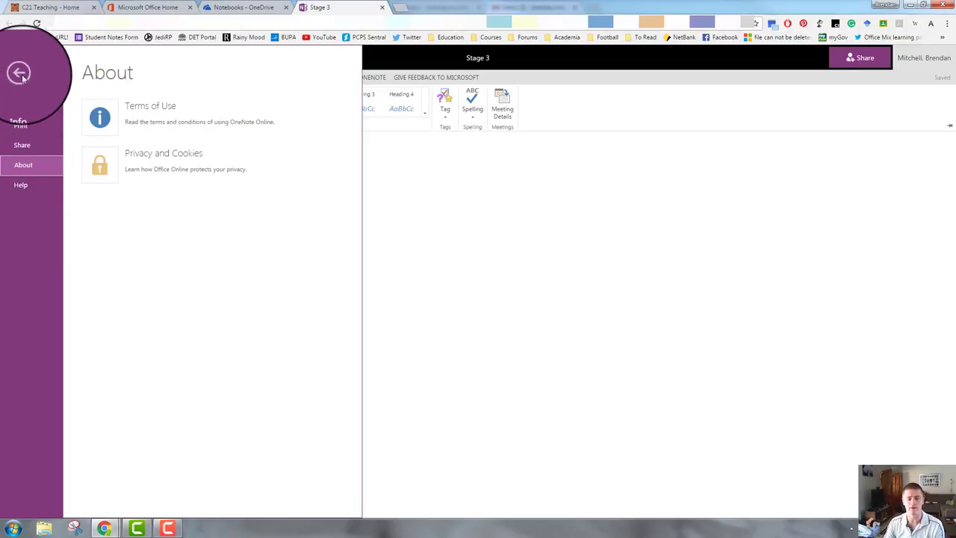
{"action": "left_click", "coordinate": [21, 72]}
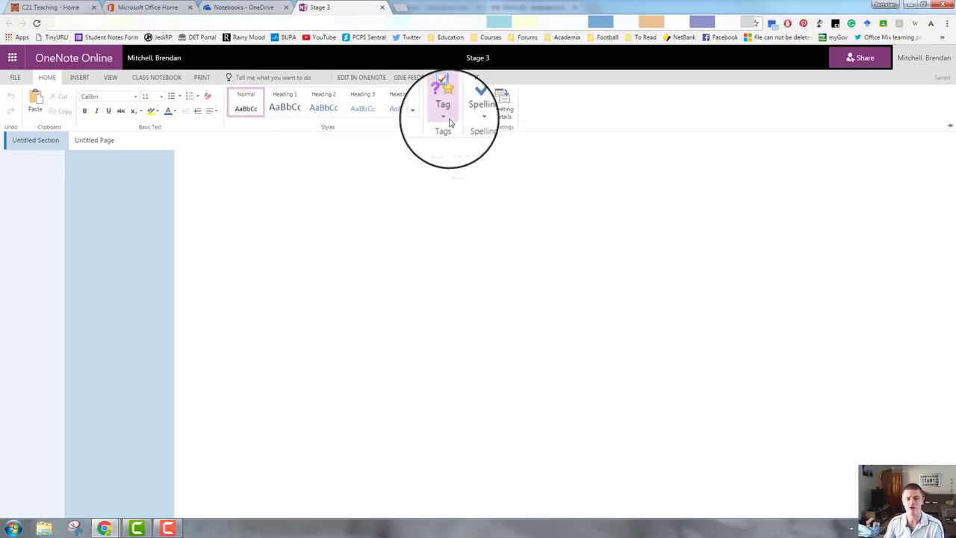
Review the note tags list and dismiss the Meeting Details side pane
{"action": "left_click", "coordinate": [441, 117]}
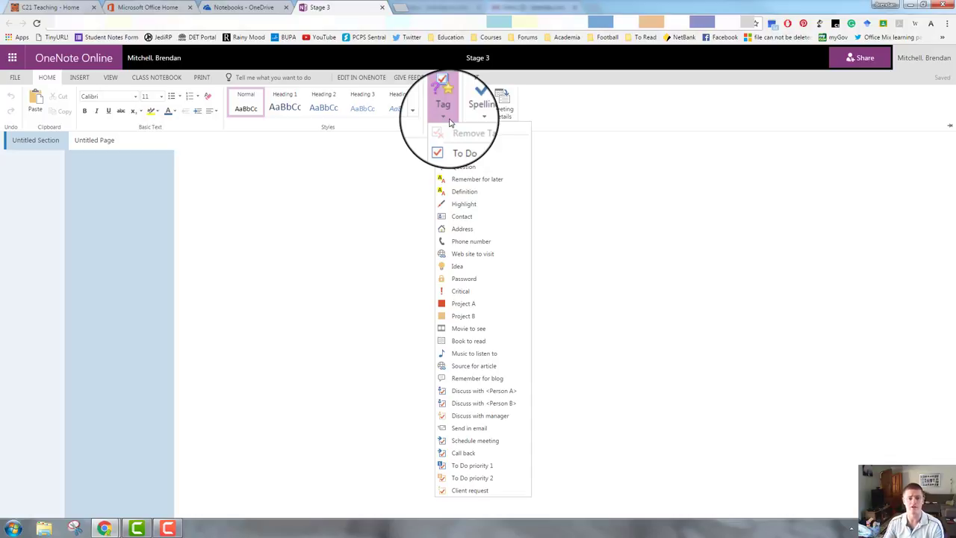
{"action": "mouse_move", "coordinate": [477, 172]}
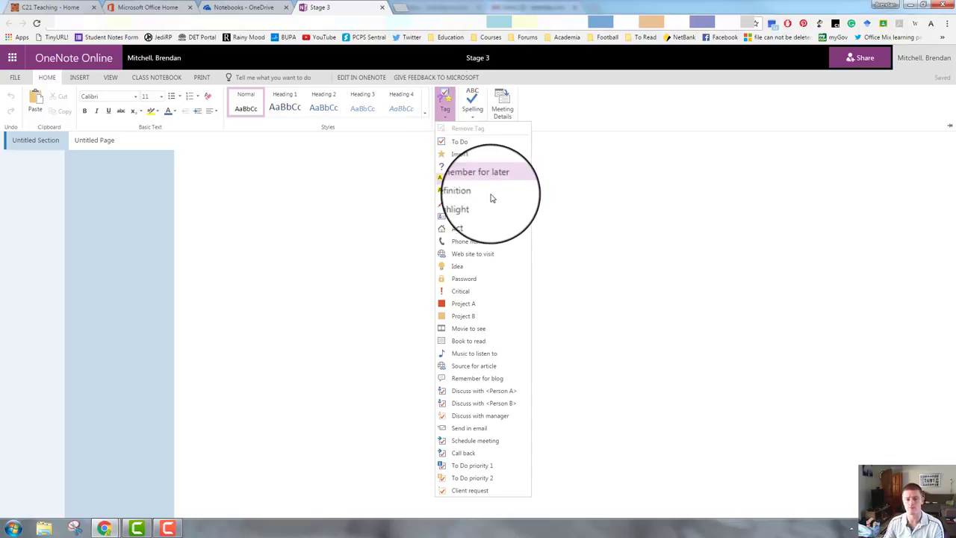
{"action": "mouse_move", "coordinate": [491, 193]}
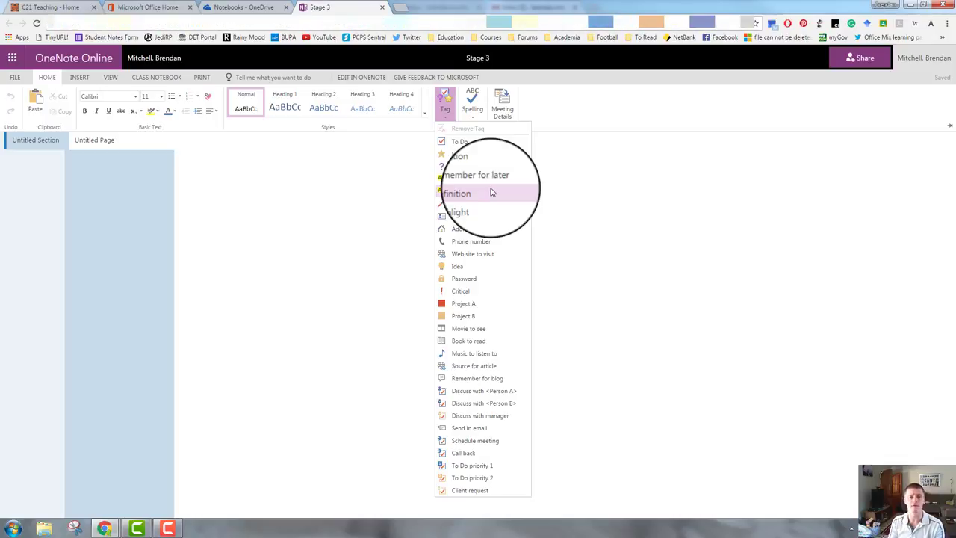
{"action": "mouse_move", "coordinate": [482, 306]}
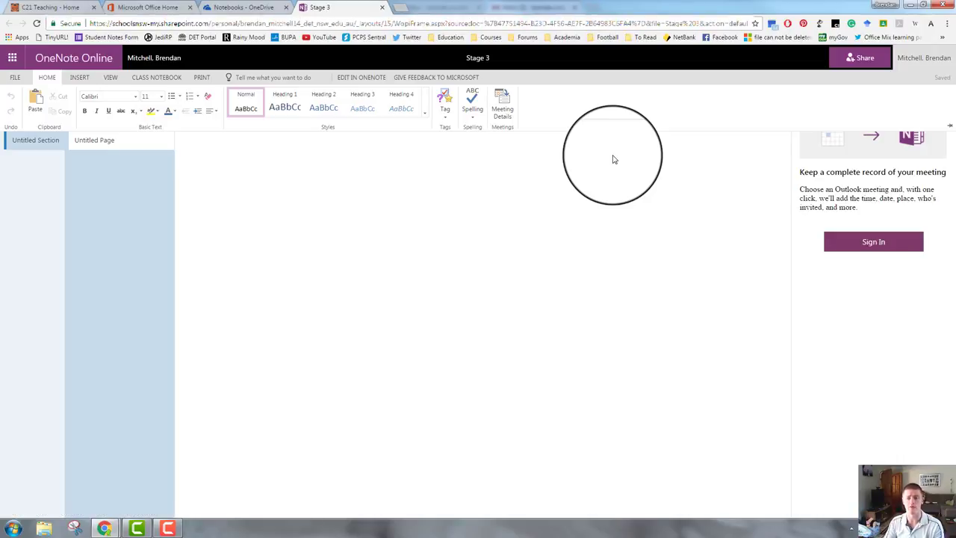
{"action": "left_click_drag", "start_coordinate": [612, 157], "coordinate": [451, 251]}
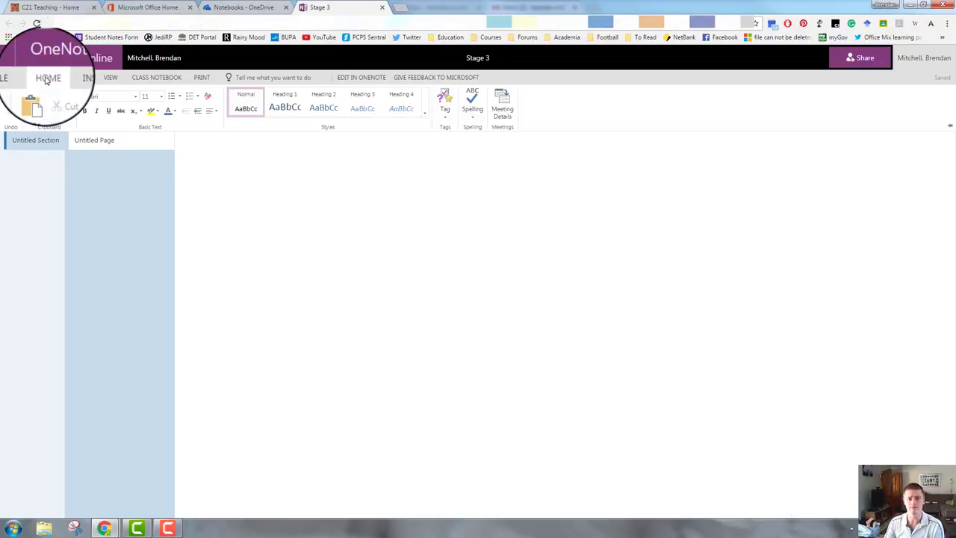
Browse the Insert tab commands, then switch to the View tab
{"action": "left_click", "coordinate": [91, 77]}
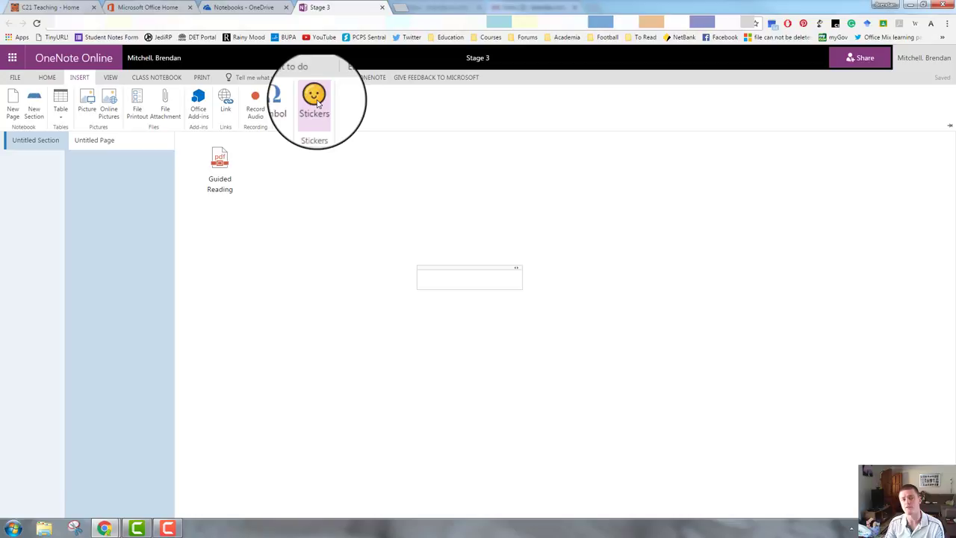
{"action": "left_click", "coordinate": [112, 77]}
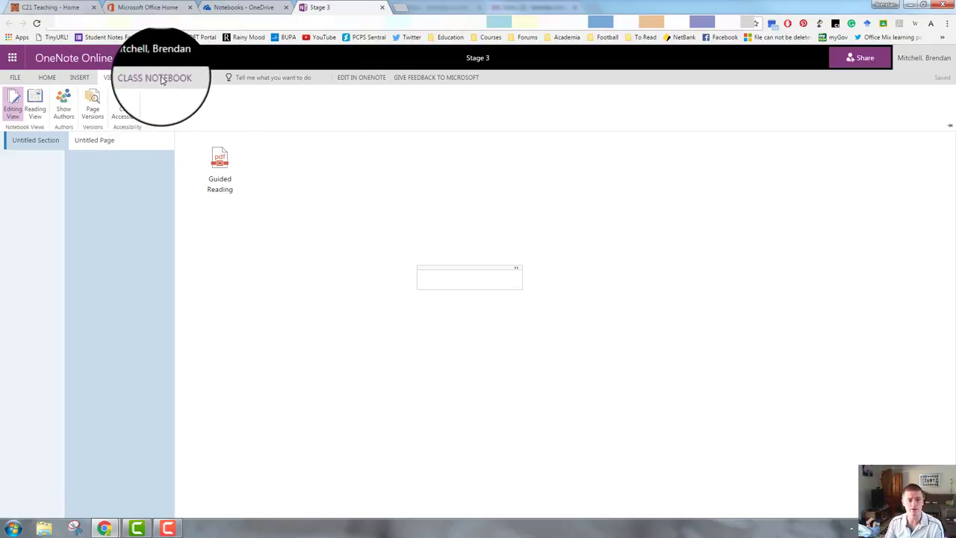
Cancel printing and browse Class Notebook's Professional Development and Help and Feedback dropdowns
{"action": "left_click", "coordinate": [170, 77]}
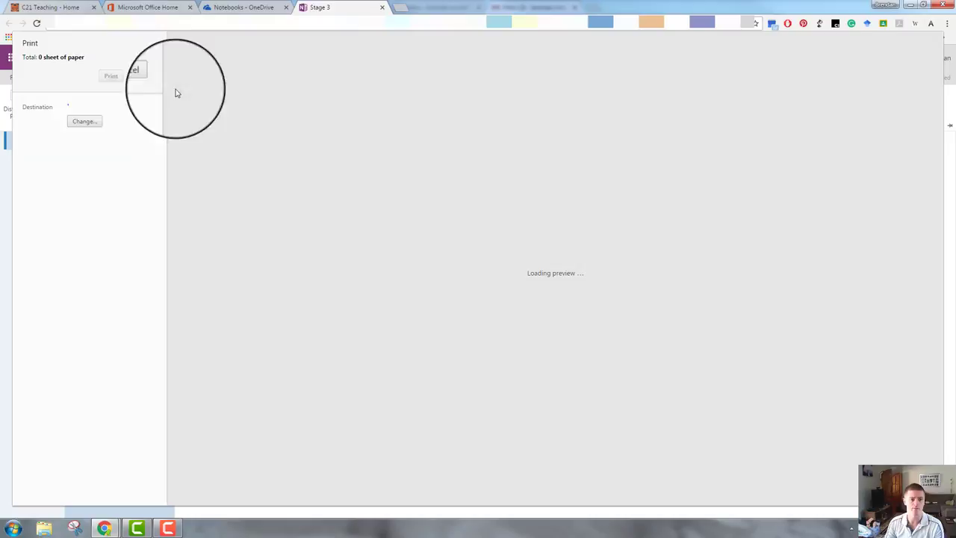
{"action": "left_click", "coordinate": [137, 74]}
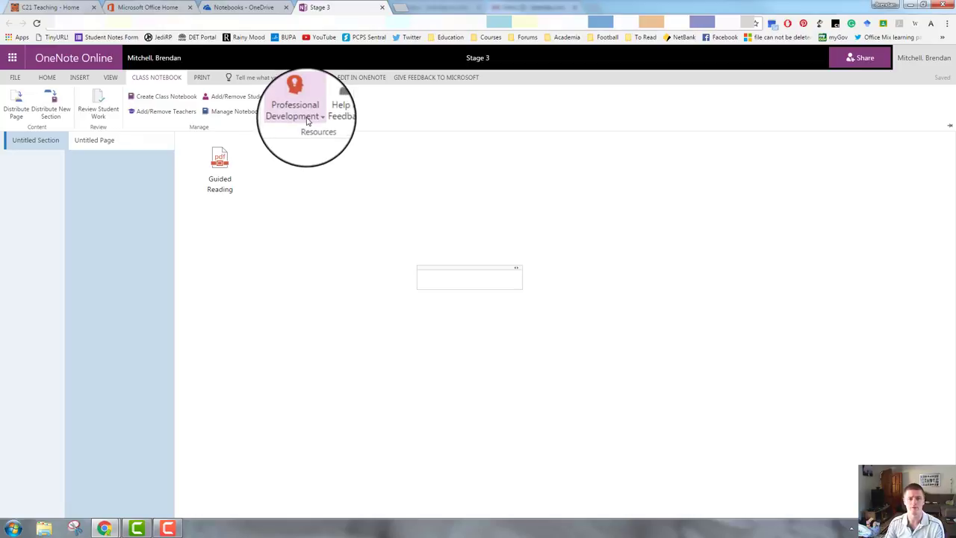
{"action": "mouse_move", "coordinate": [316, 119]}
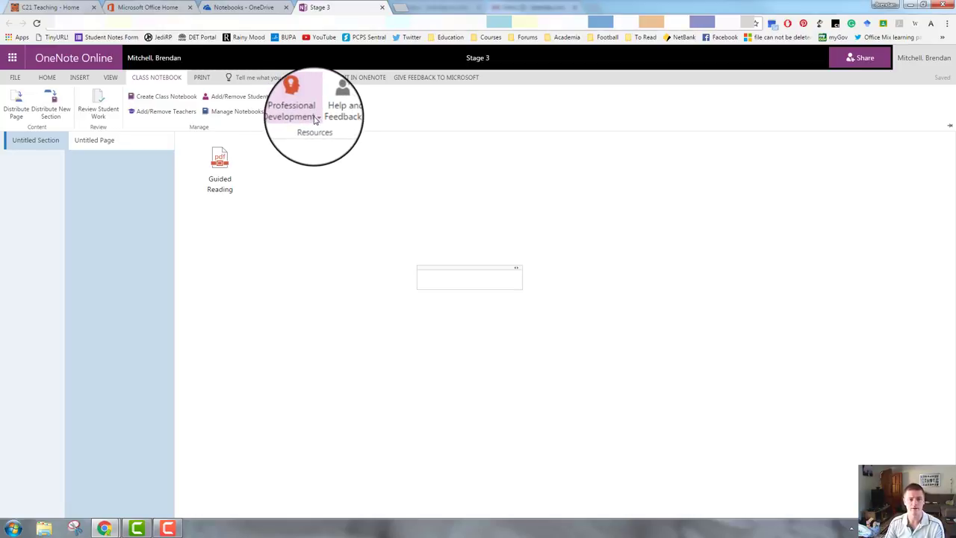
{"action": "left_click", "coordinate": [297, 105]}
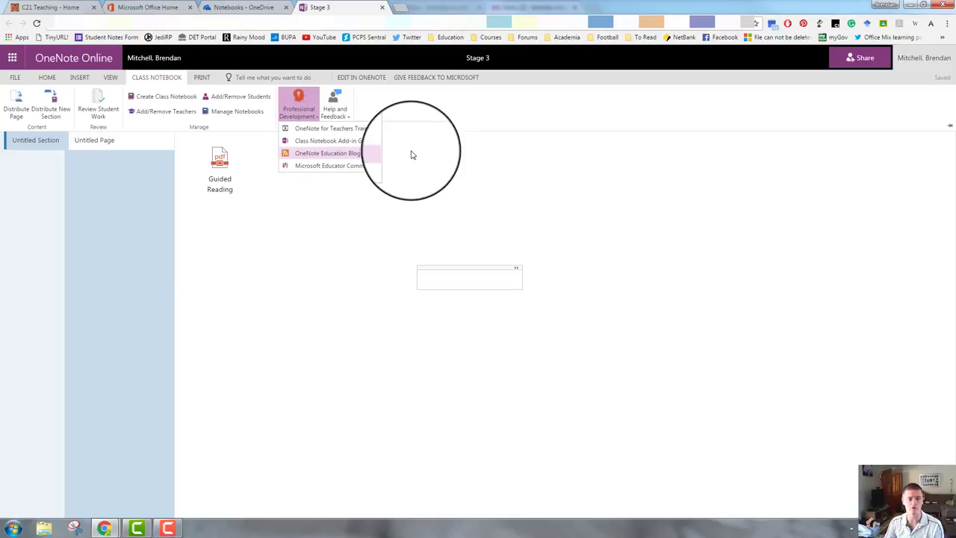
{"action": "left_click", "coordinate": [335, 104]}
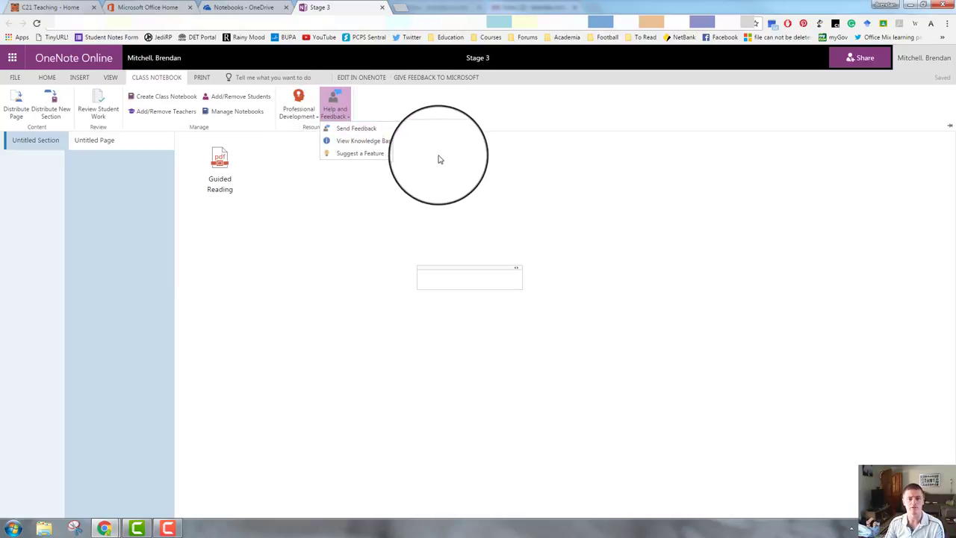
{"action": "left_click", "coordinate": [335, 103]}
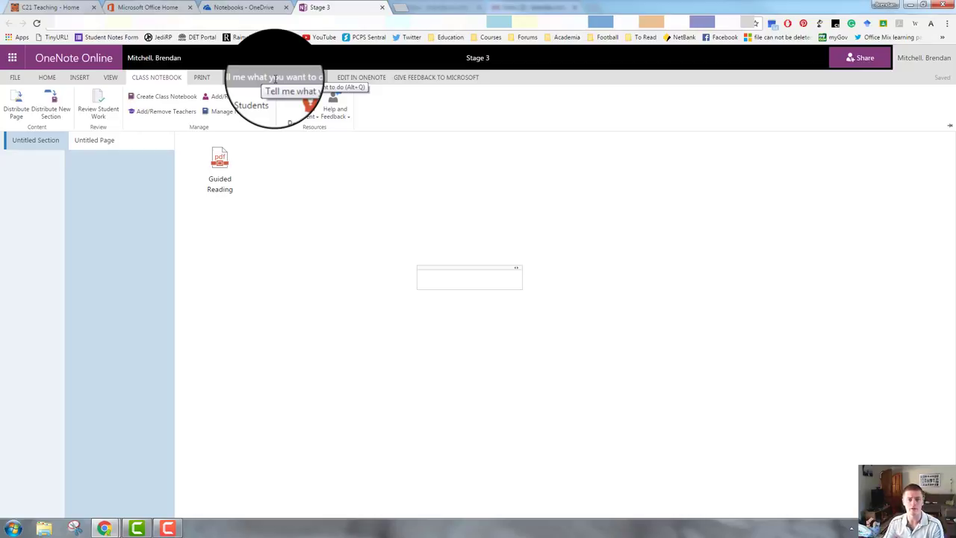
Search the Tell Me box for 'start a new page'
{"action": "left_click", "coordinate": [275, 78]}
{"action": "type", "text": "start a new page"}
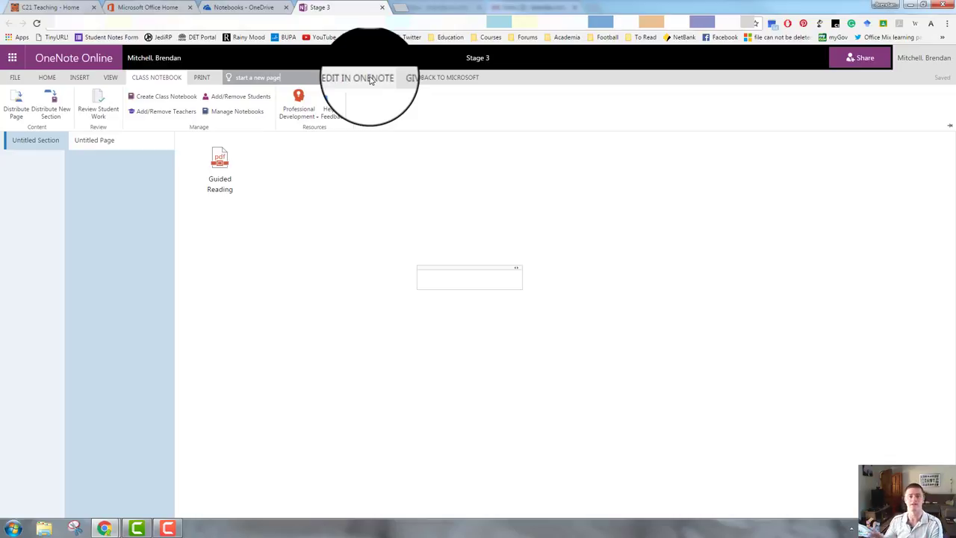
{"action": "mouse_move", "coordinate": [434, 132]}
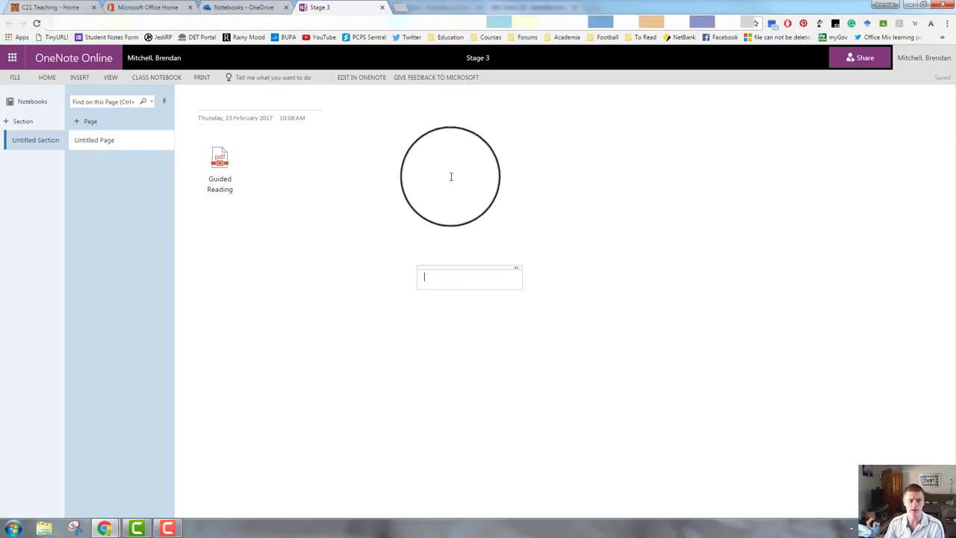
{"action": "left_click_drag", "start_coordinate": [450, 177], "coordinate": [388, 259]}
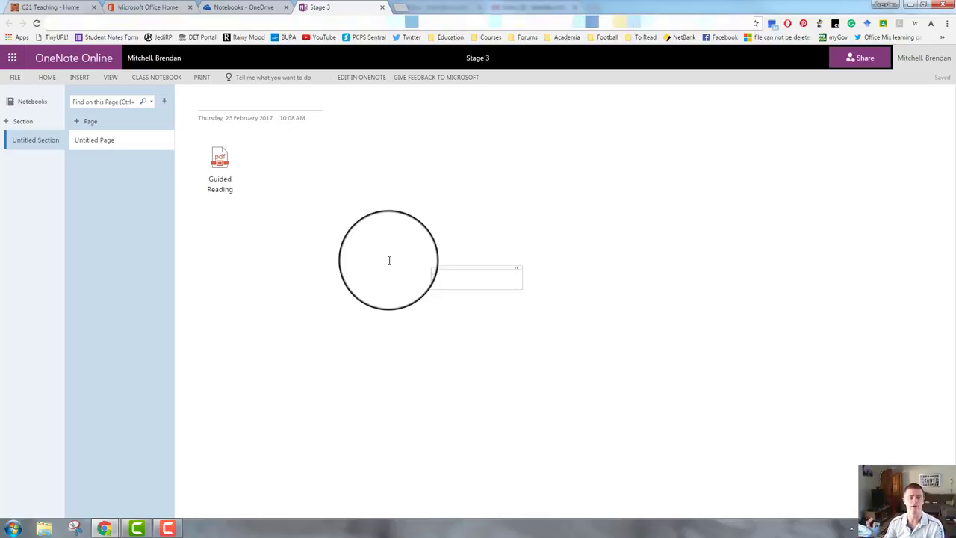
{"action": "left_click_drag", "start_coordinate": [389, 259], "coordinate": [34, 216]}
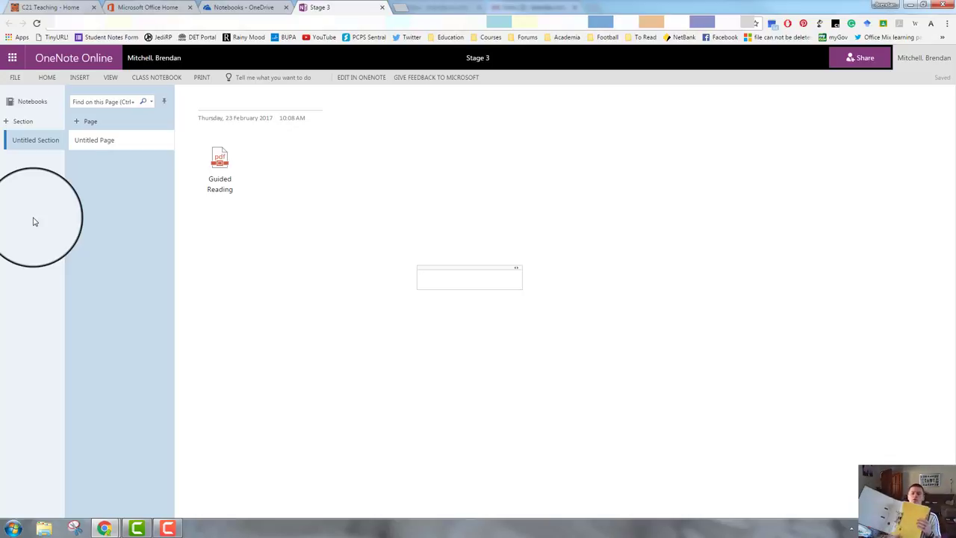
{"action": "left_click", "coordinate": [469, 278]}
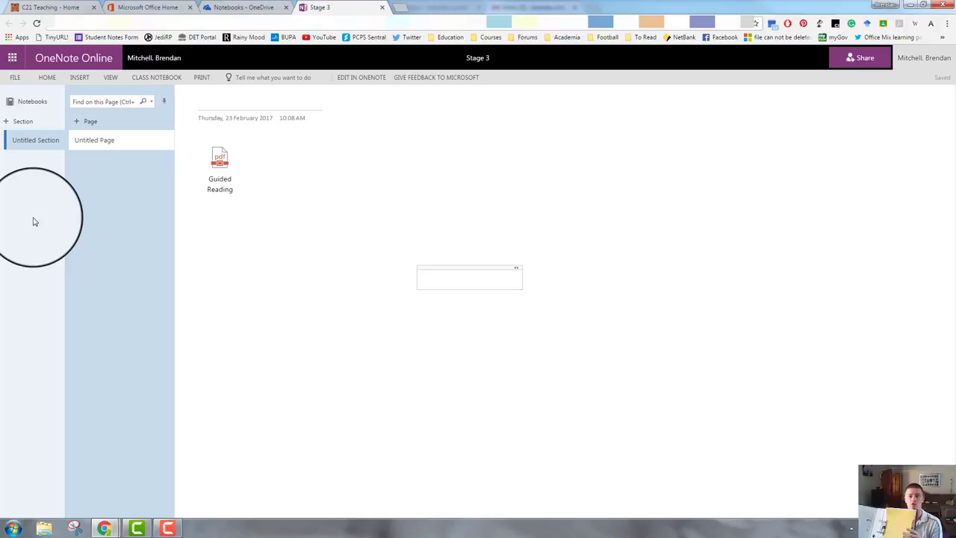
{"action": "left_click", "coordinate": [469, 278]}
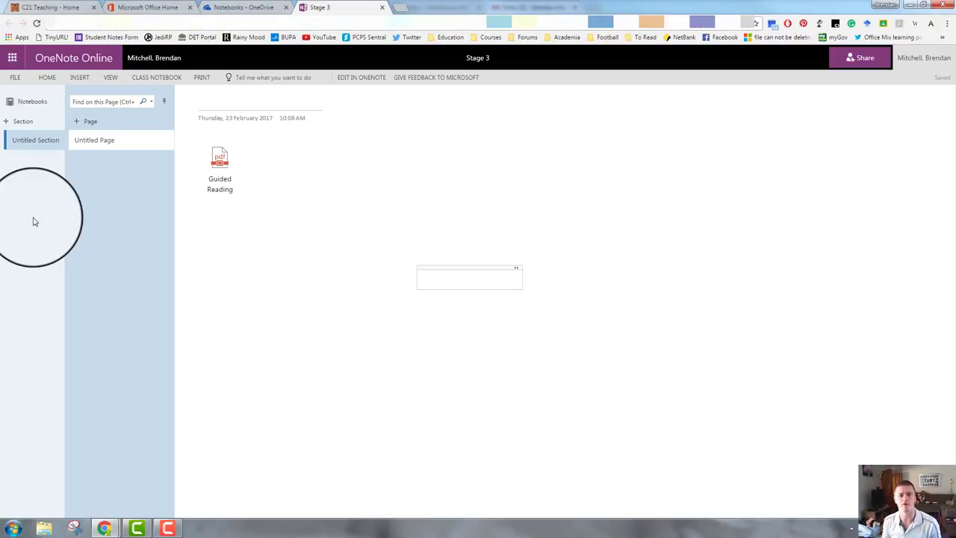
{"action": "left_click", "coordinate": [469, 277]}
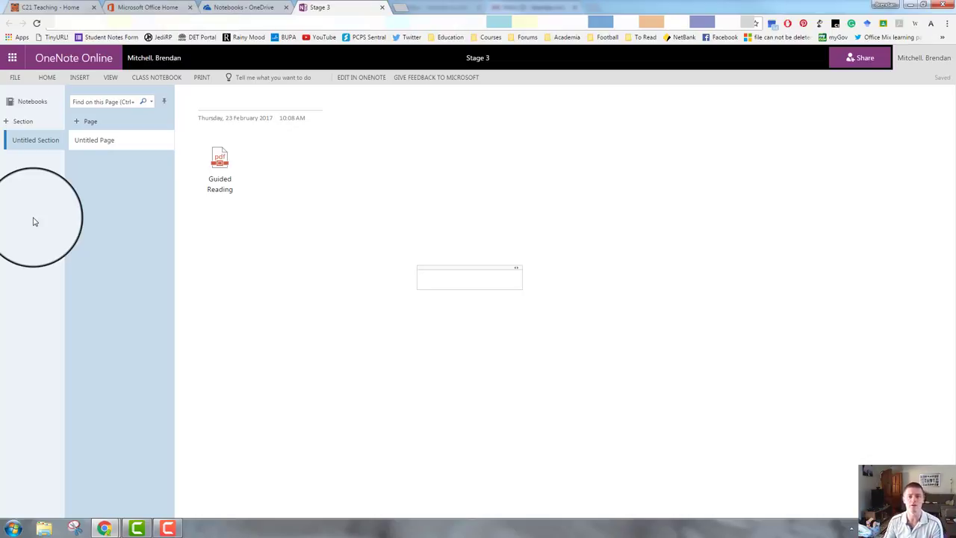
{"action": "left_click", "coordinate": [469, 277]}
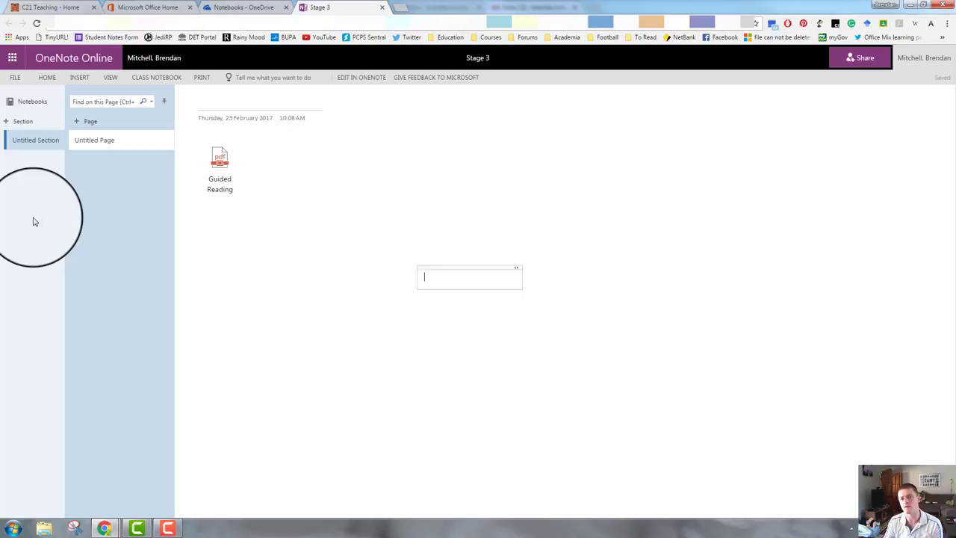